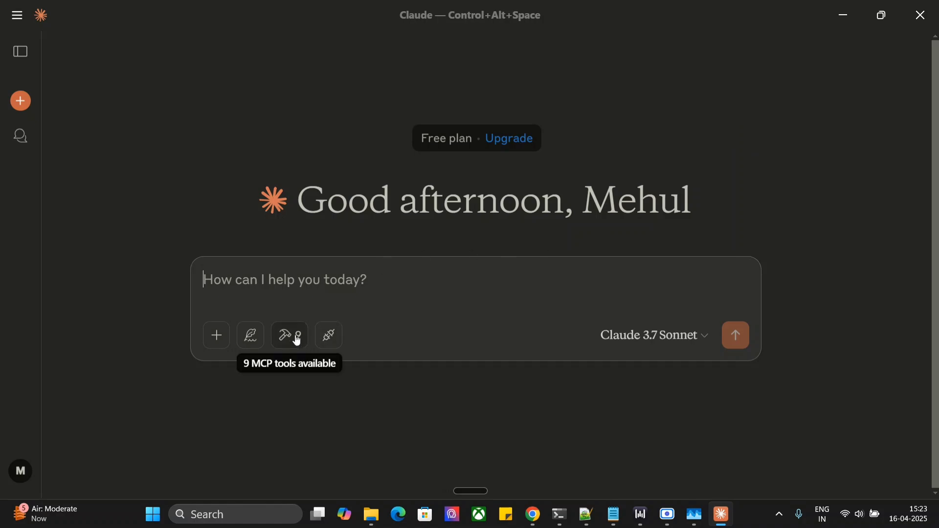
- Check the available MCP tools, then send 'Fetch Top 5 Trending Videos in India'
{"action": "left_click", "coordinate": [289, 334]}
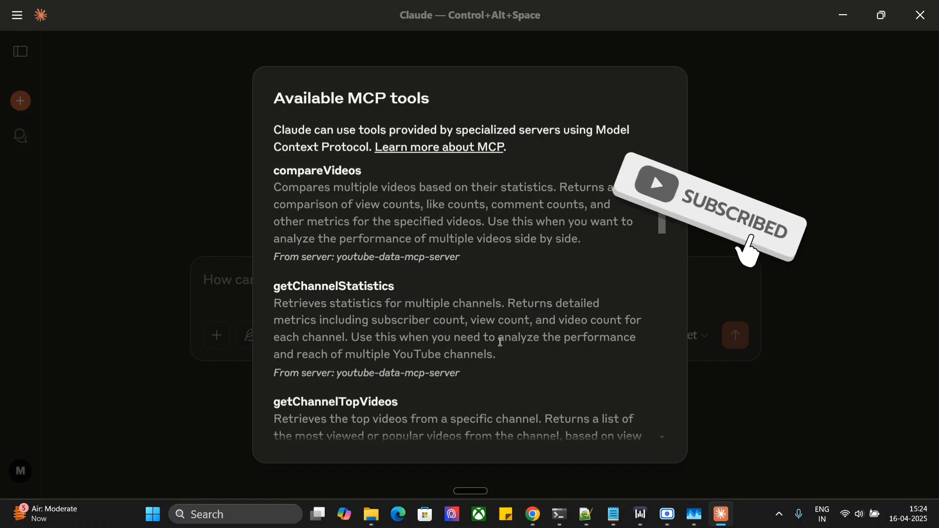
{"action": "scroll", "scroll_direction": "down", "scroll_amount": 3}
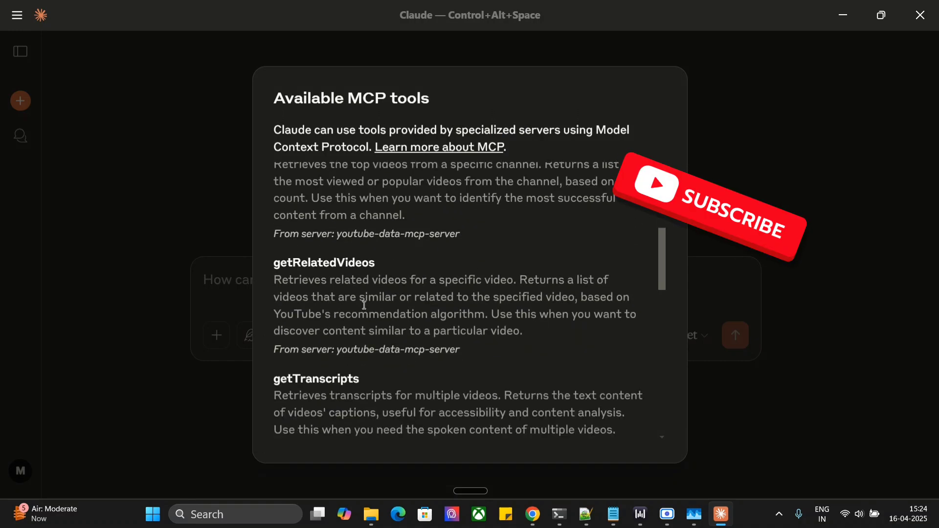
{"action": "scroll", "scroll_direction": "down", "scroll_amount": 3}
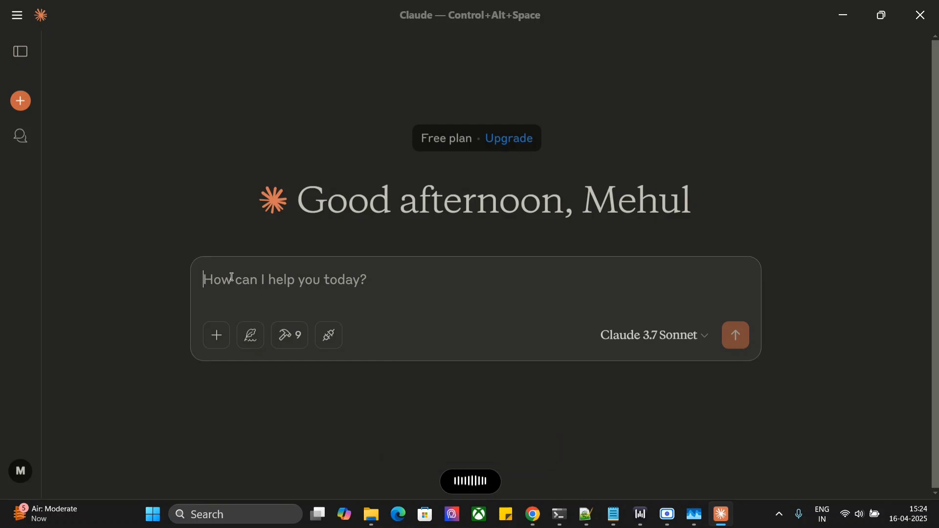
{"action": "type", "text": "Fetch Top 5 Trending Videos in India"}
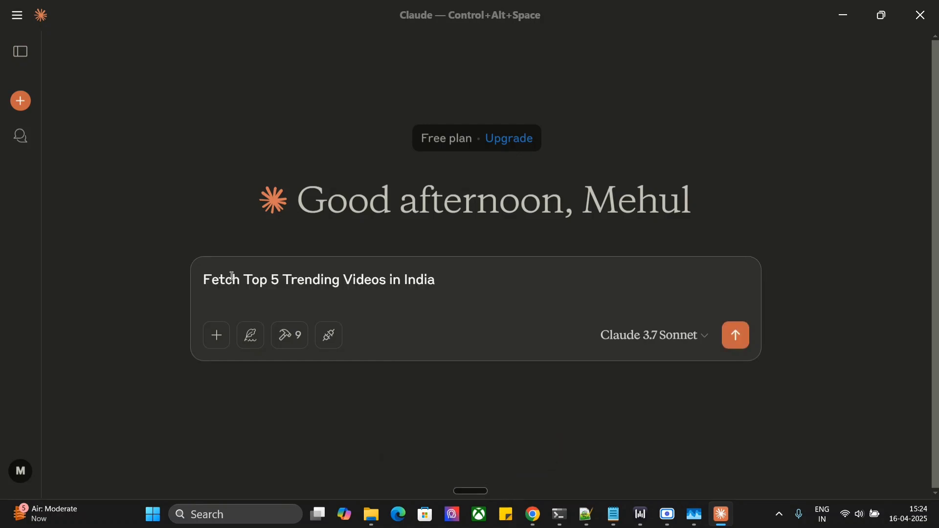
{"action": "left_click", "coordinate": [735, 334]}
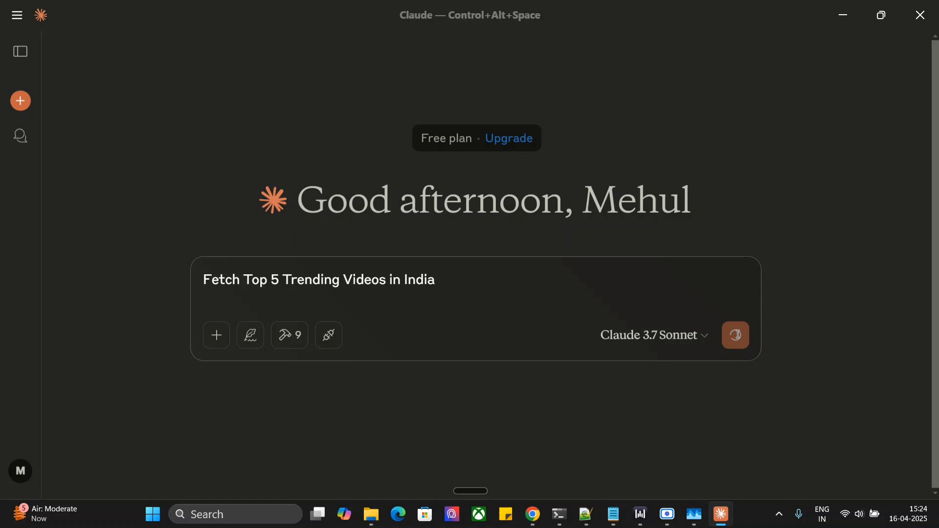
{"action": "left_click", "coordinate": [735, 335]}
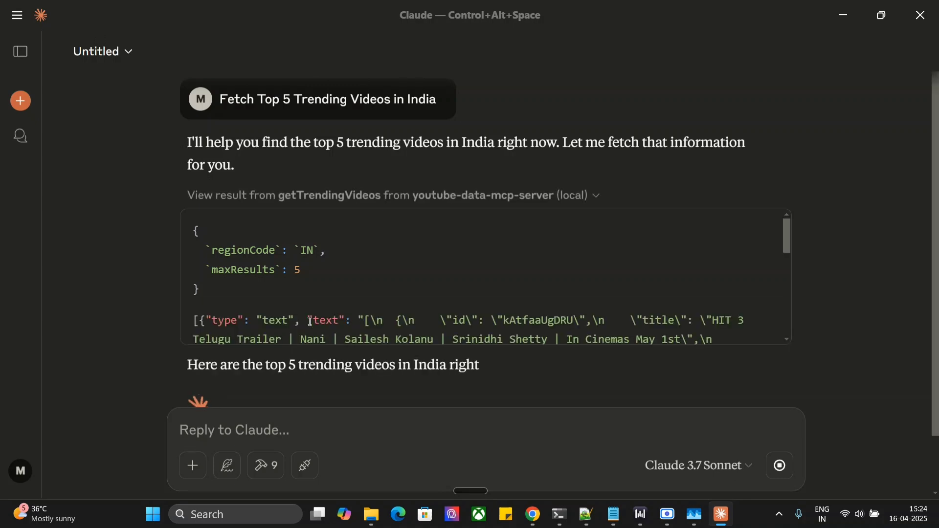
{"action": "left_click", "coordinate": [595, 195]}
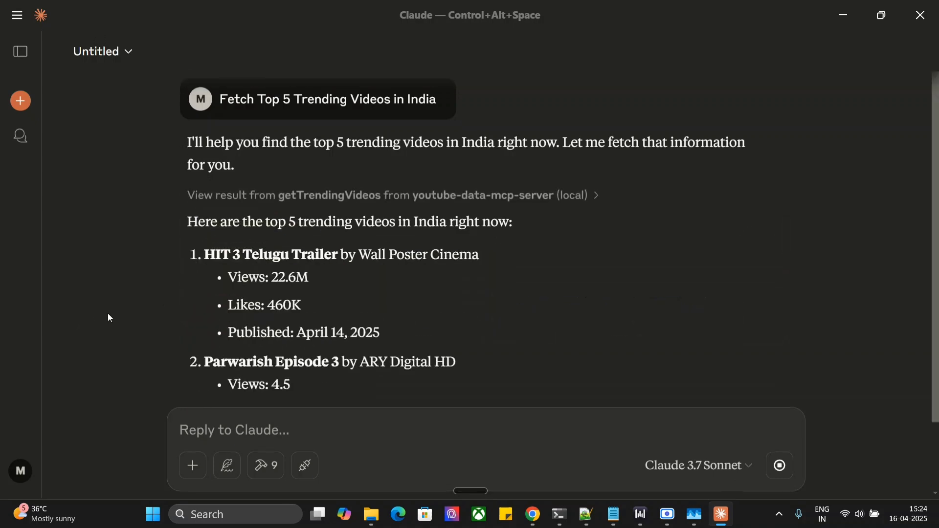
{"action": "scroll", "scroll_direction": "down", "scroll_amount": 3}
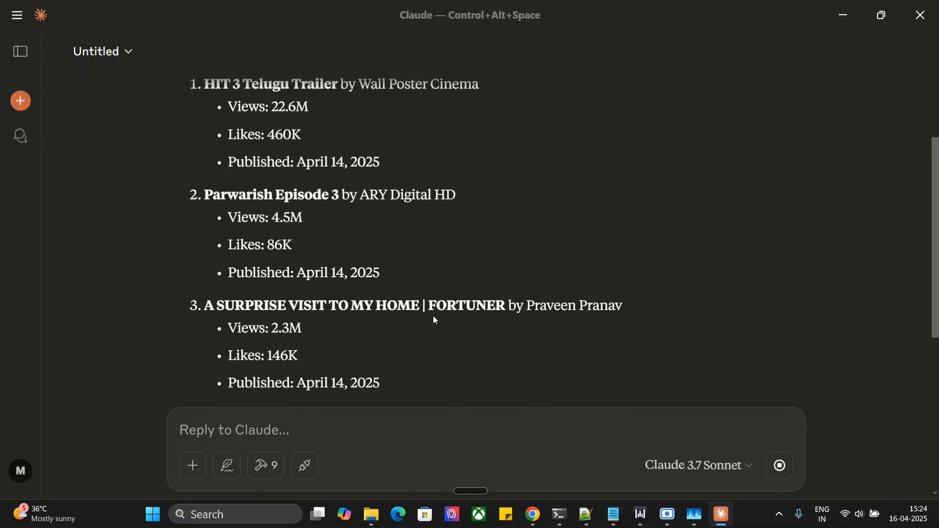
{"action": "scroll", "scroll_direction": "down", "scroll_amount": 3}
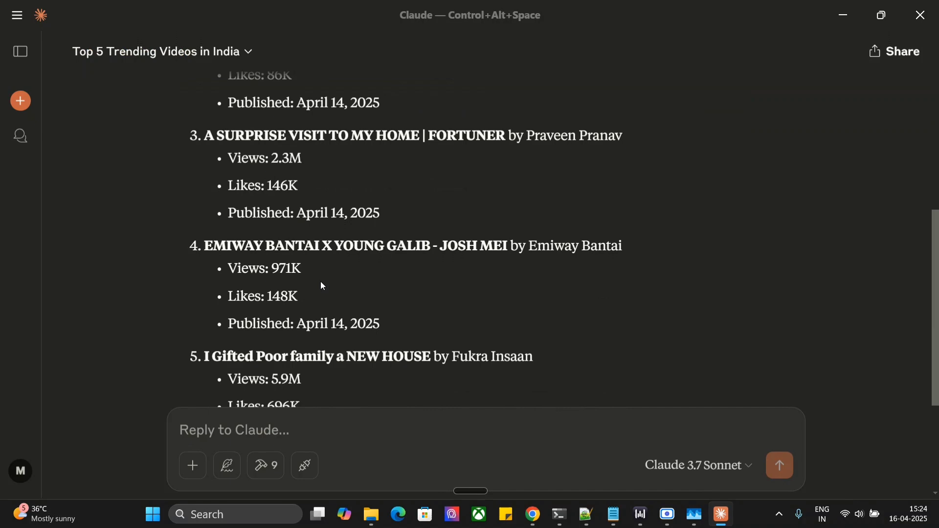
{"action": "scroll", "scroll_direction": "down", "scroll_amount": 3}
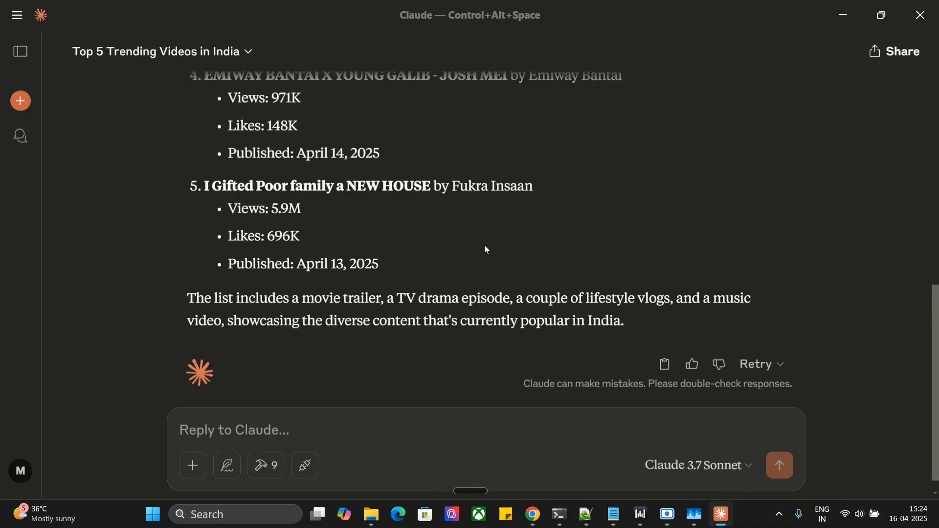
{"action": "scroll", "scroll_direction": "up", "scroll_amount": 3}
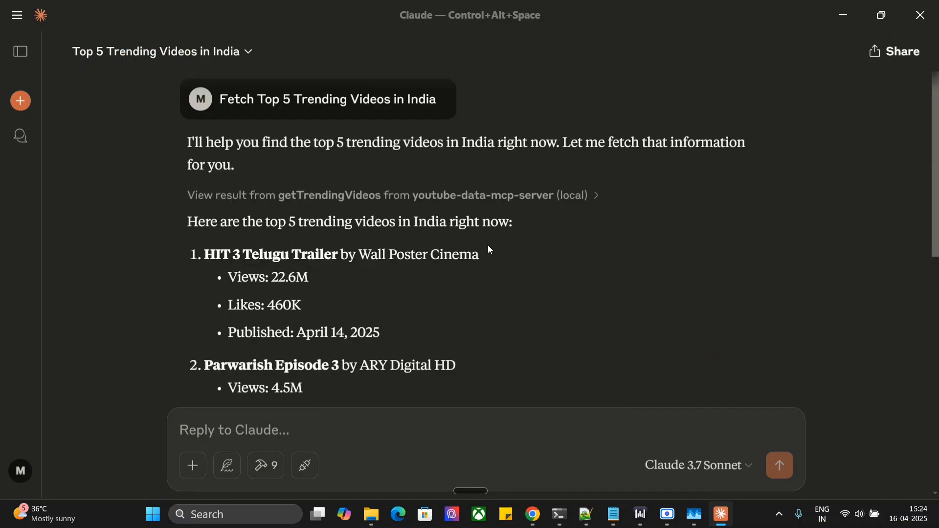
{"action": "scroll", "scroll_direction": "down", "scroll_amount": 3}
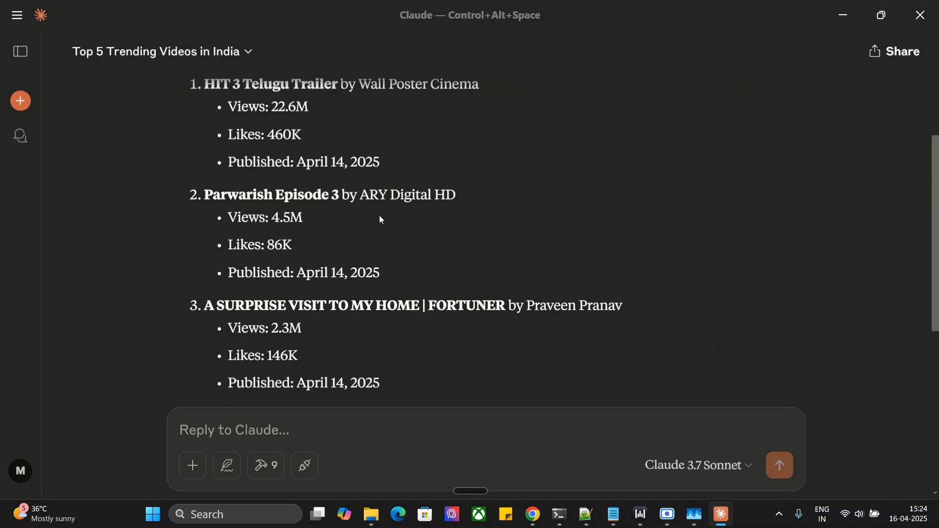
{"action": "scroll", "scroll_direction": "down", "scroll_amount": 3}
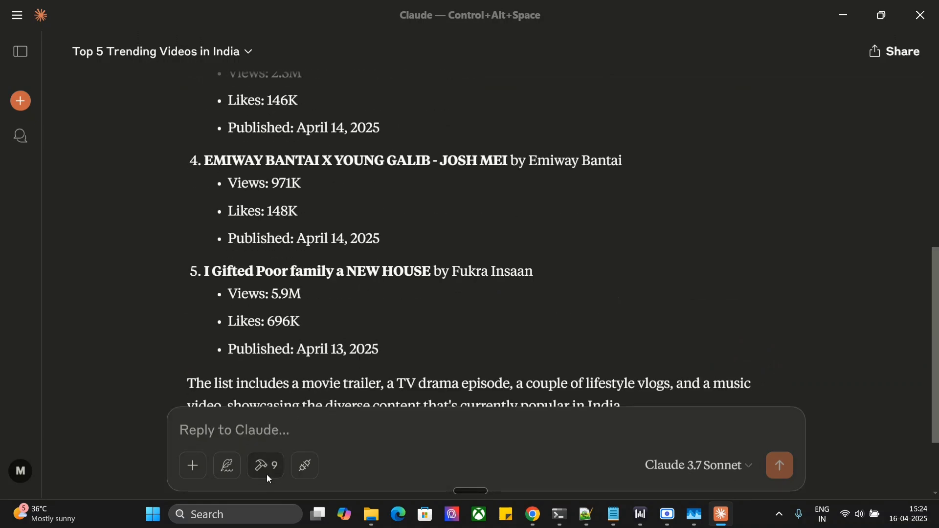
{"action": "left_click", "coordinate": [265, 465]}
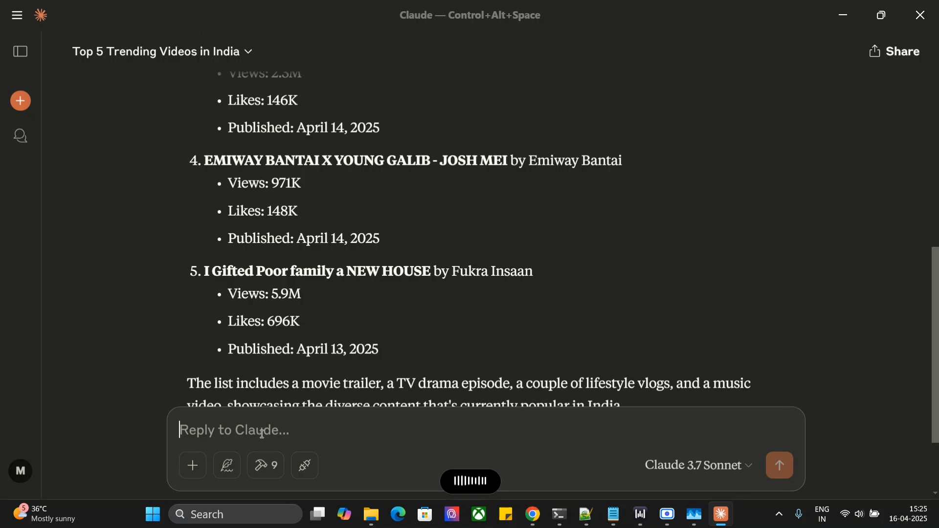
- Send the request for Data Science In Your Pocket's total subscribers and videos
{"action": "type", "text": "Fetch total number of subscribers and videos for the channel Data Science In Your Pocket"}
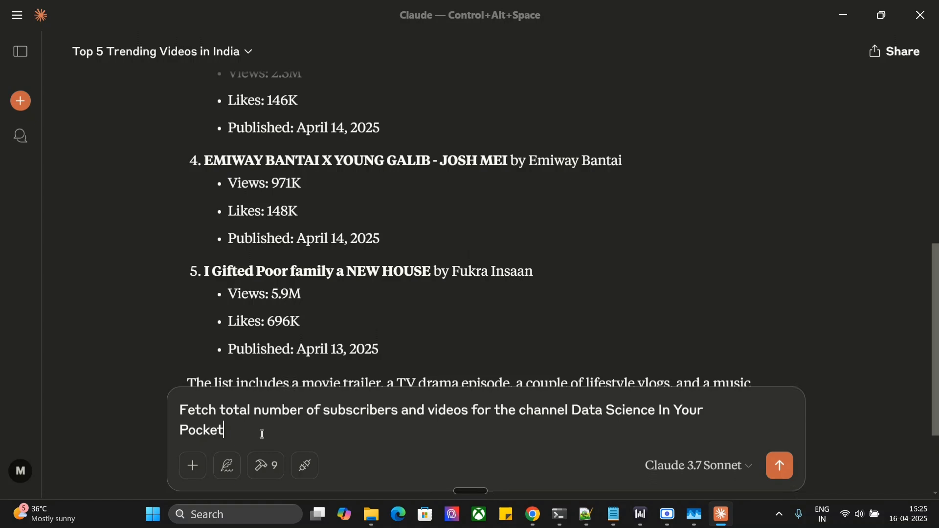
{"action": "left_click", "coordinate": [778, 465]}
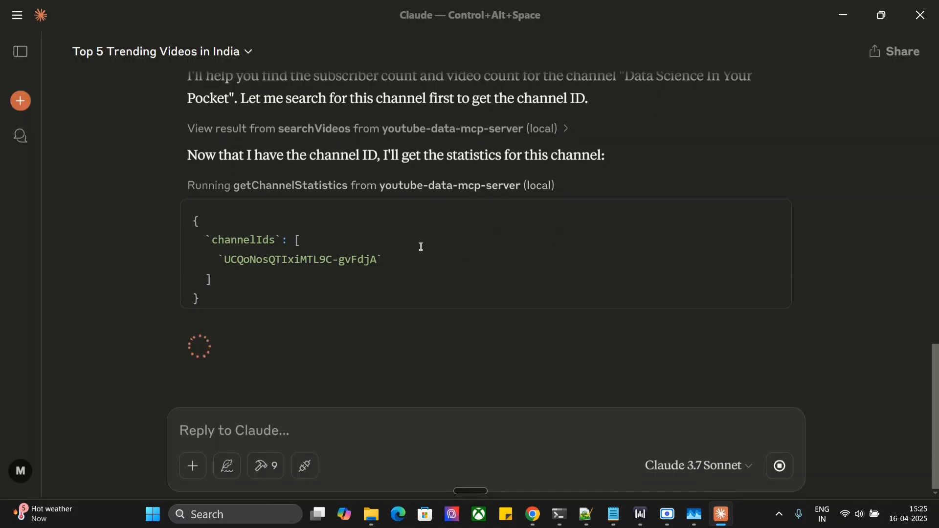
{"action": "mouse_move", "coordinate": [419, 251]}
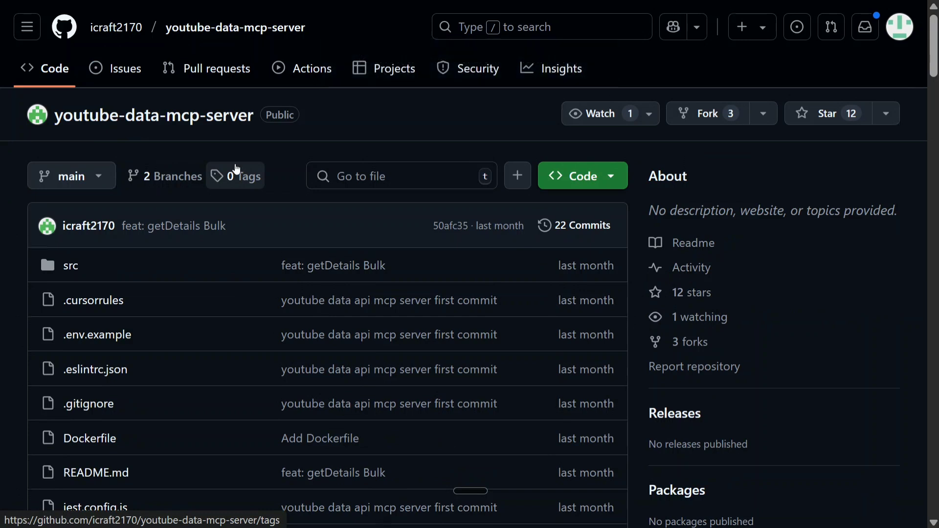
{"action": "mouse_move", "coordinate": [170, 141]}
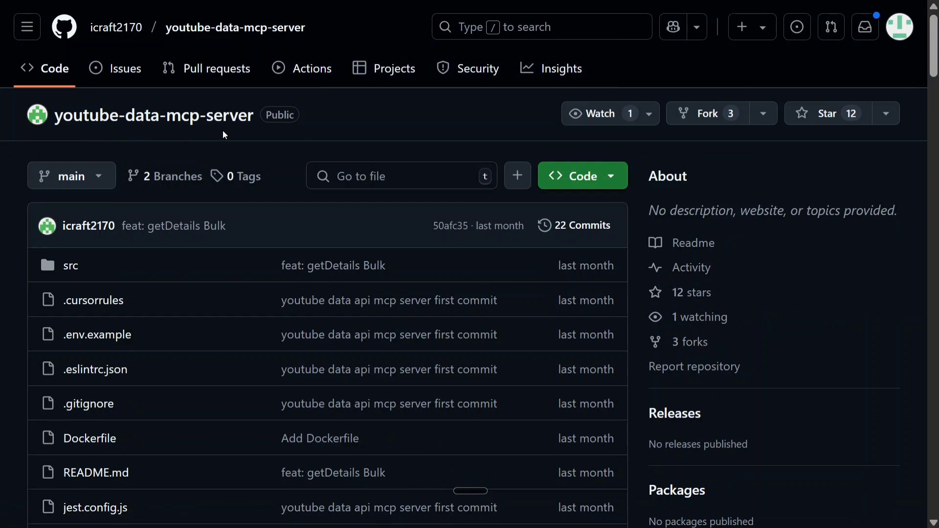
{"action": "mouse_move", "coordinate": [533, 130]}
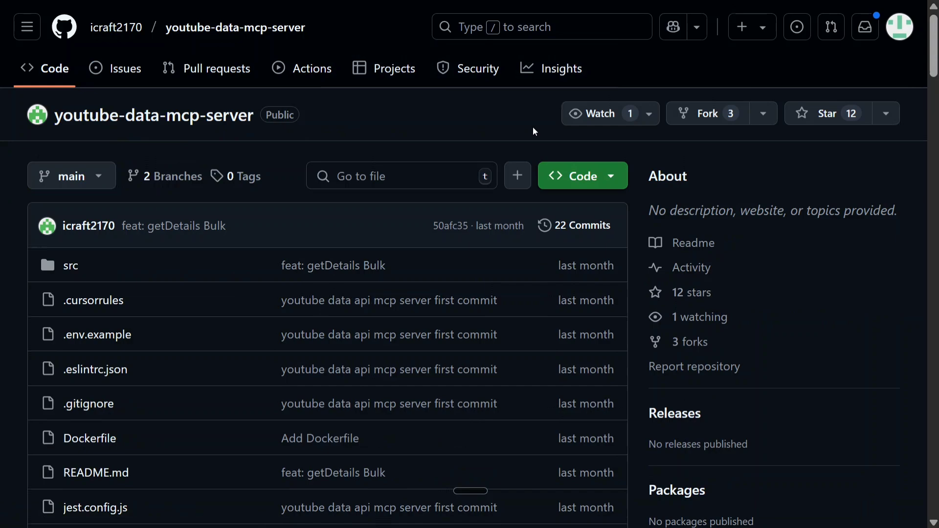
{"action": "scroll", "scroll_direction": "down", "scroll_amount": 3}
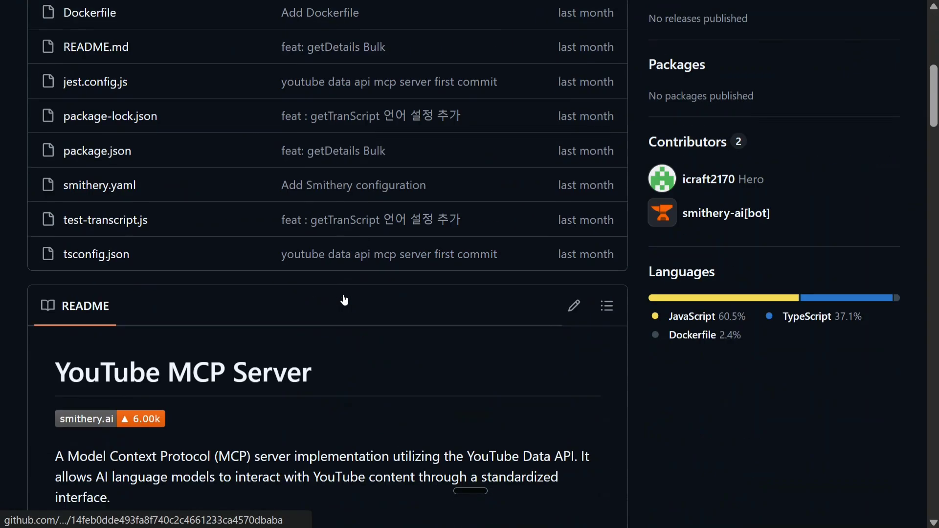
{"action": "scroll", "scroll_direction": "down", "scroll_amount": 3}
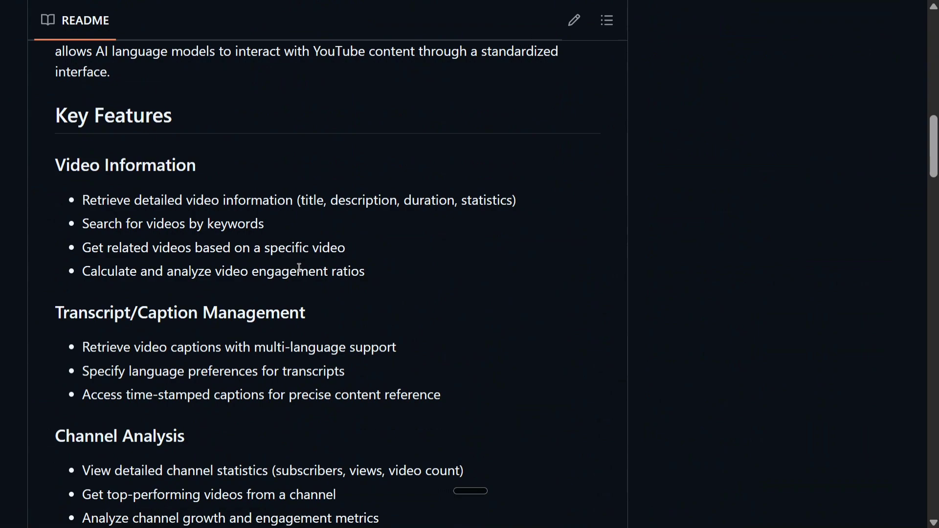
{"action": "scroll", "scroll_direction": "down", "scroll_amount": 3}
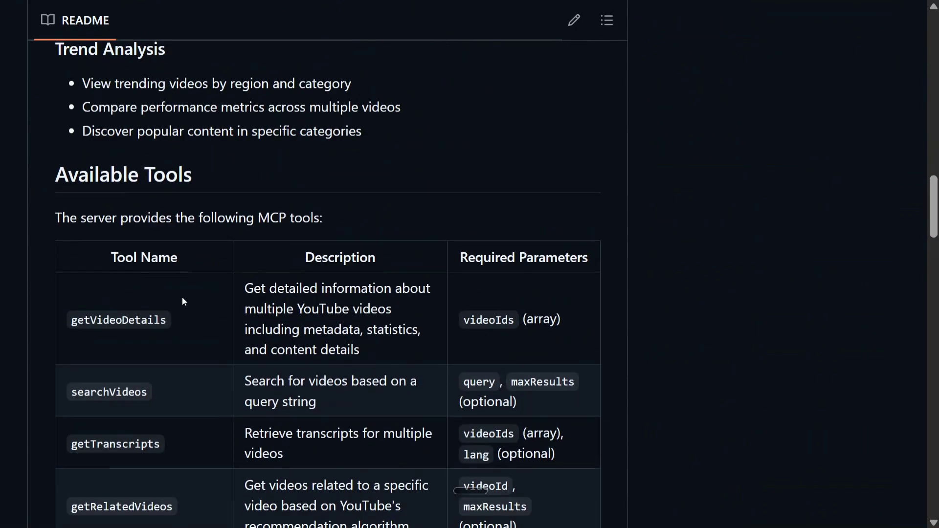
{"action": "scroll", "scroll_direction": "down", "scroll_amount": 3}
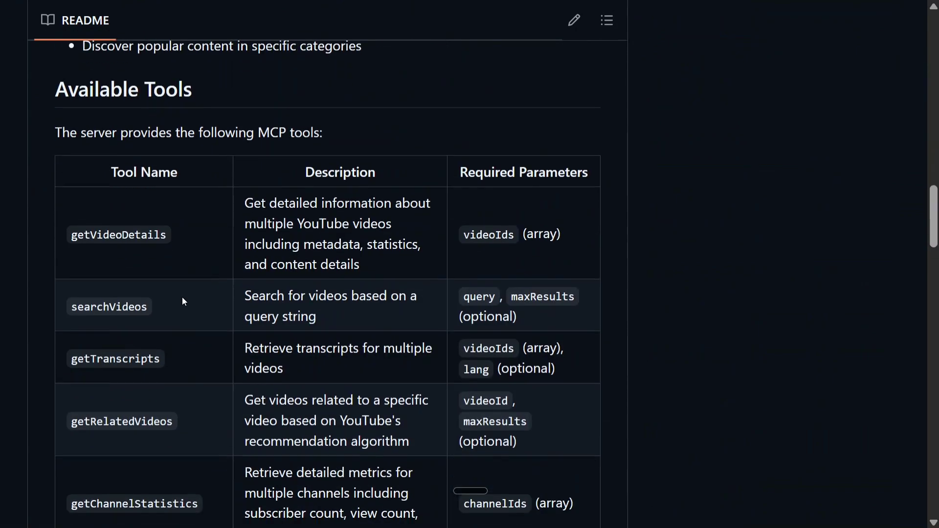
{"action": "scroll", "scroll_direction": "down", "scroll_amount": 3}
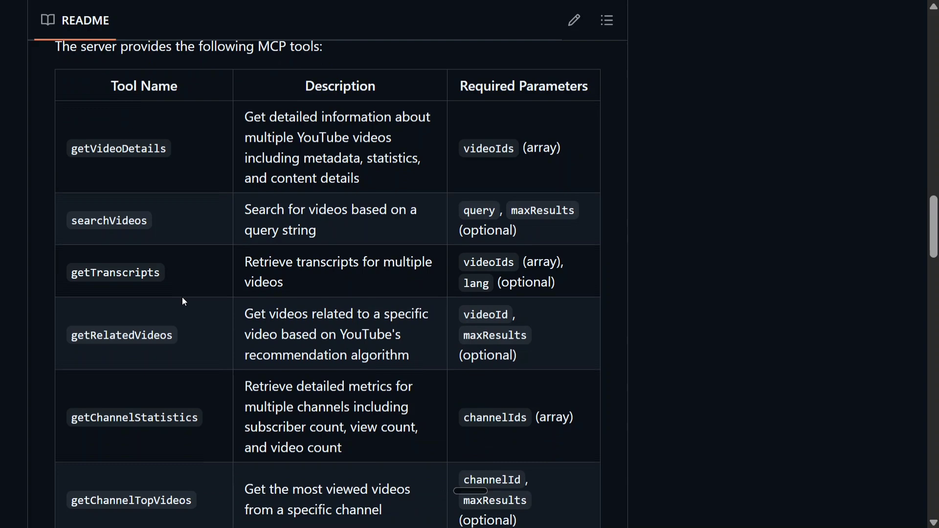
{"action": "scroll", "scroll_direction": "down", "scroll_amount": 3}
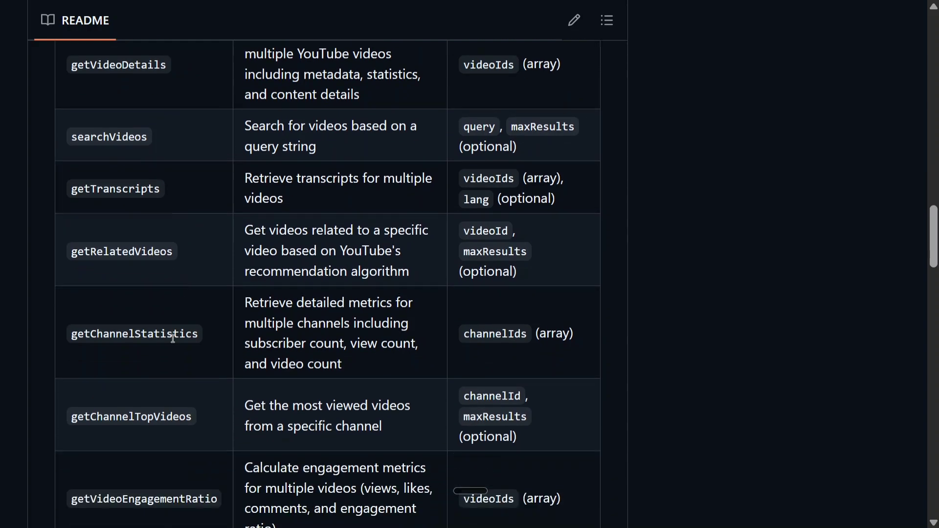
{"action": "scroll", "scroll_direction": "down", "scroll_amount": 3}
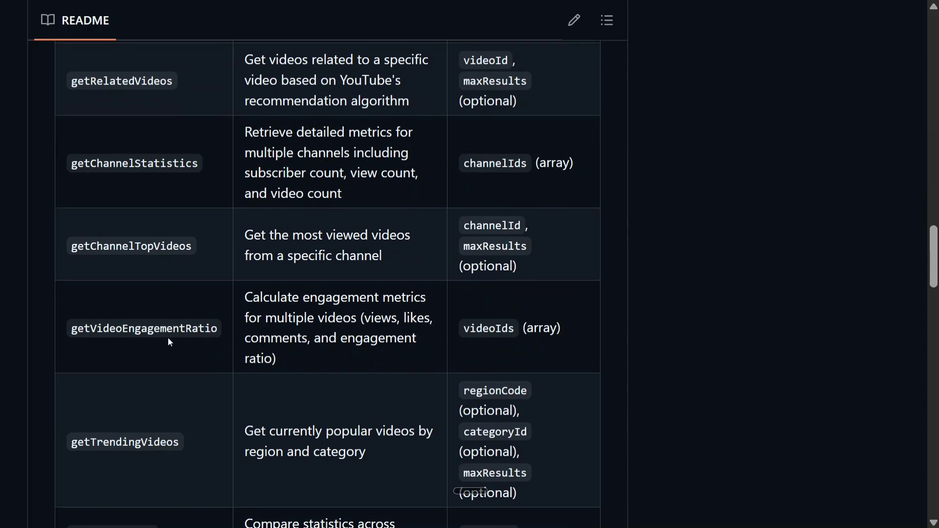
{"action": "scroll", "scroll_direction": "down", "scroll_amount": 3}
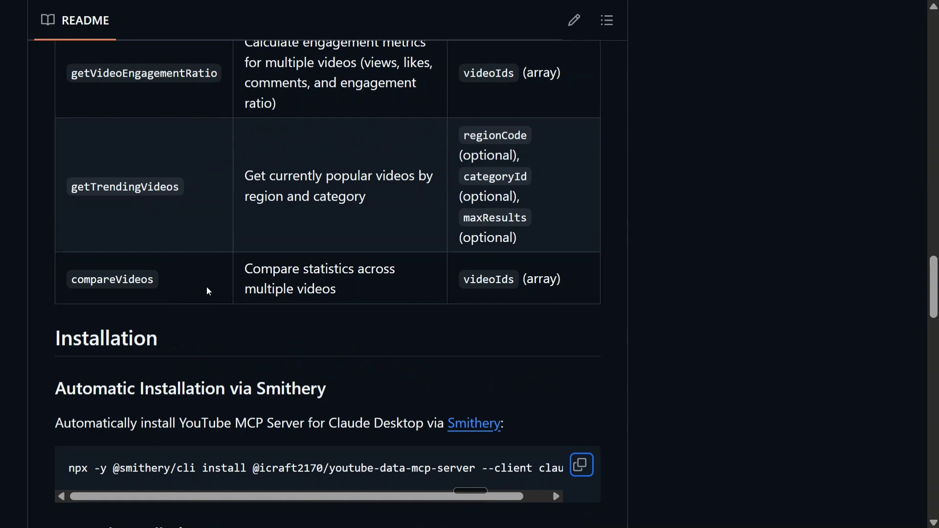
{"action": "scroll", "scroll_direction": "down", "scroll_amount": 3}
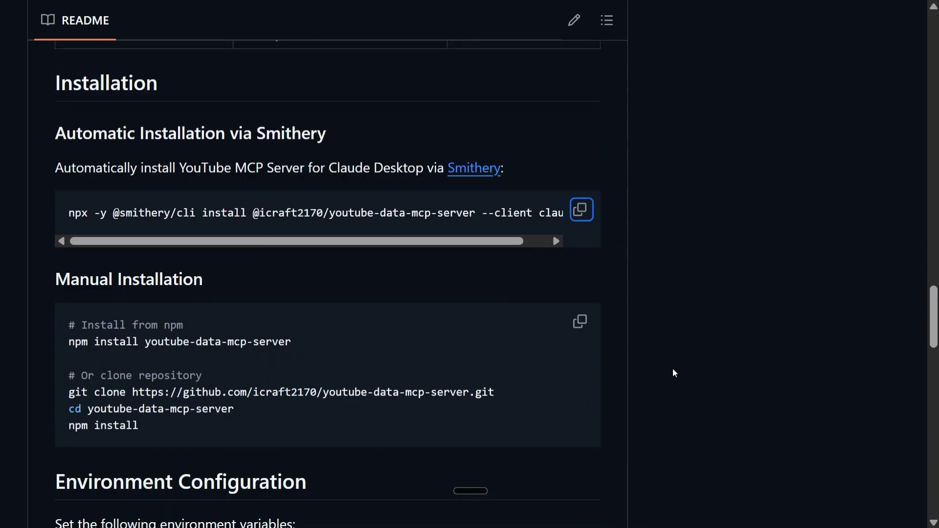
{"action": "mouse_move", "coordinate": [557, 240]}
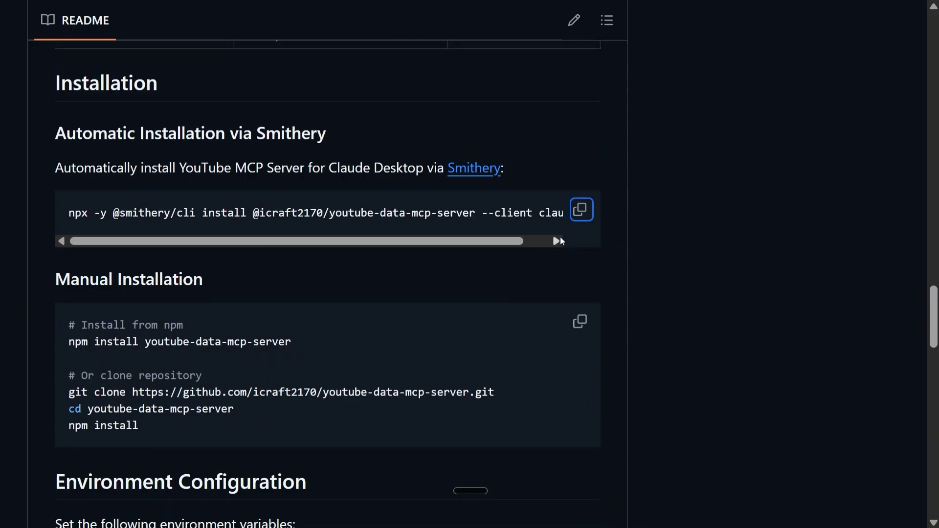
{"action": "mouse_move", "coordinate": [85, 241]}
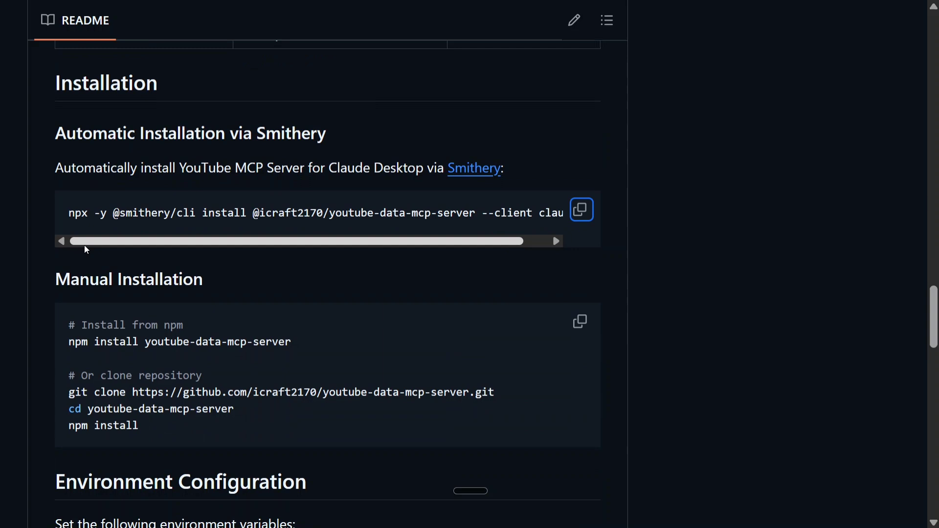
{"action": "mouse_move", "coordinate": [99, 243]}
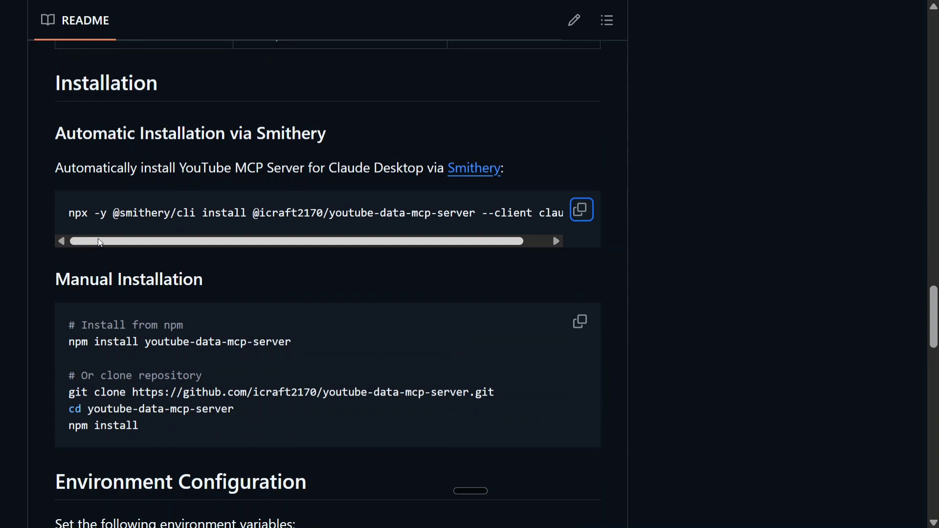
{"action": "scroll", "scroll_direction": "right", "scroll_amount": 3}
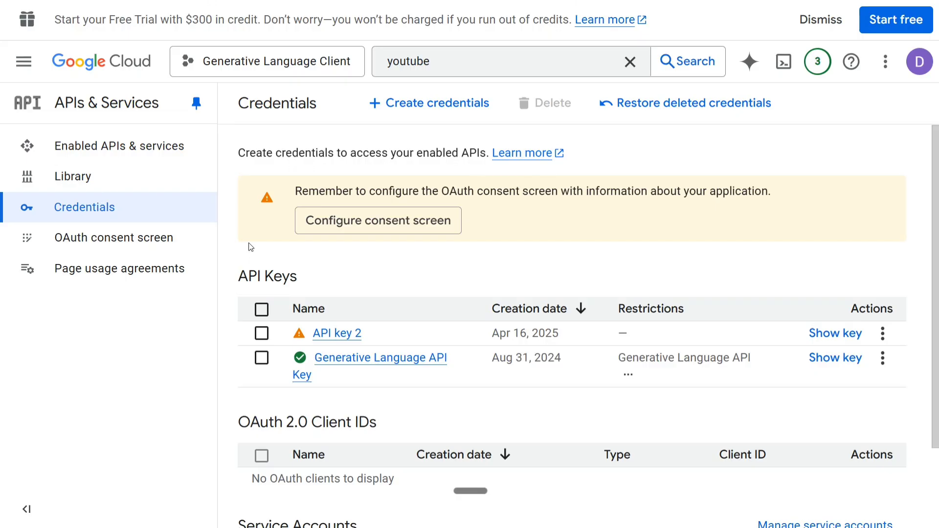
{"action": "mouse_move", "coordinate": [75, 108]}
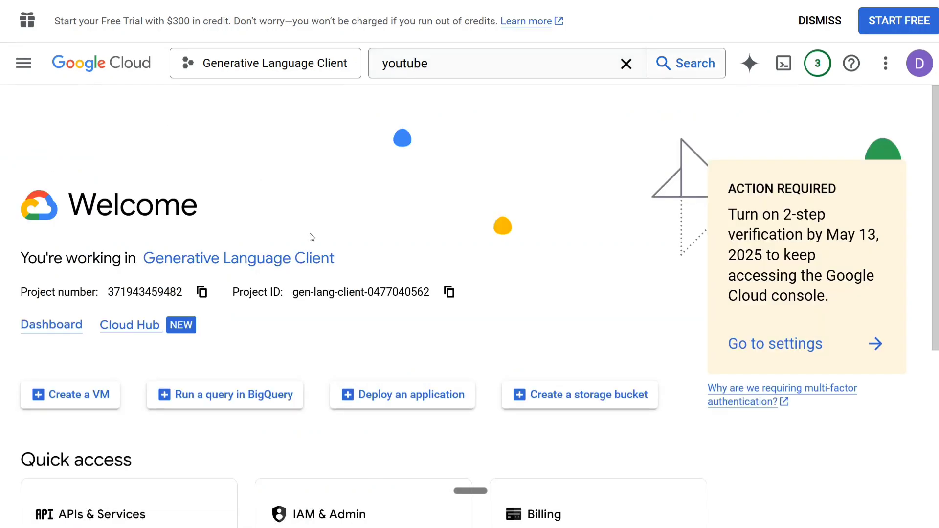
{"action": "mouse_move", "coordinate": [61, 310]}
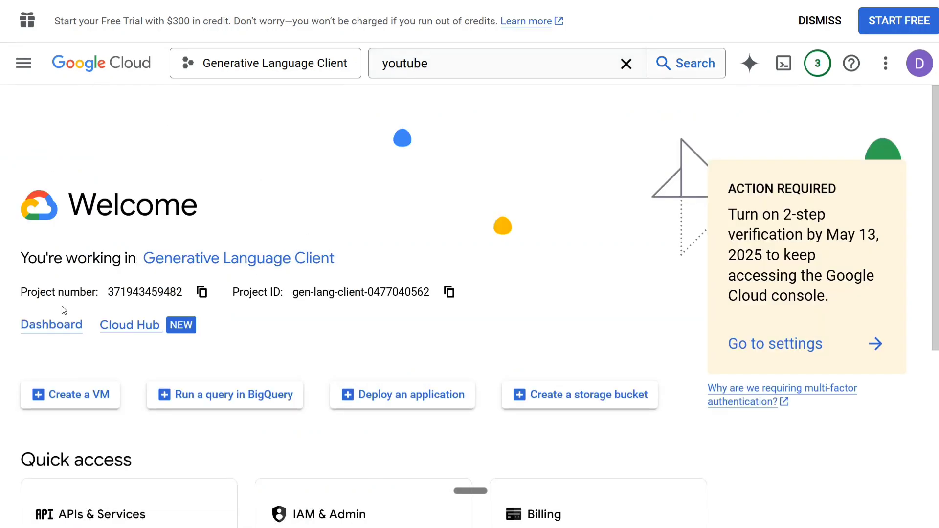
{"action": "mouse_move", "coordinate": [239, 258]}
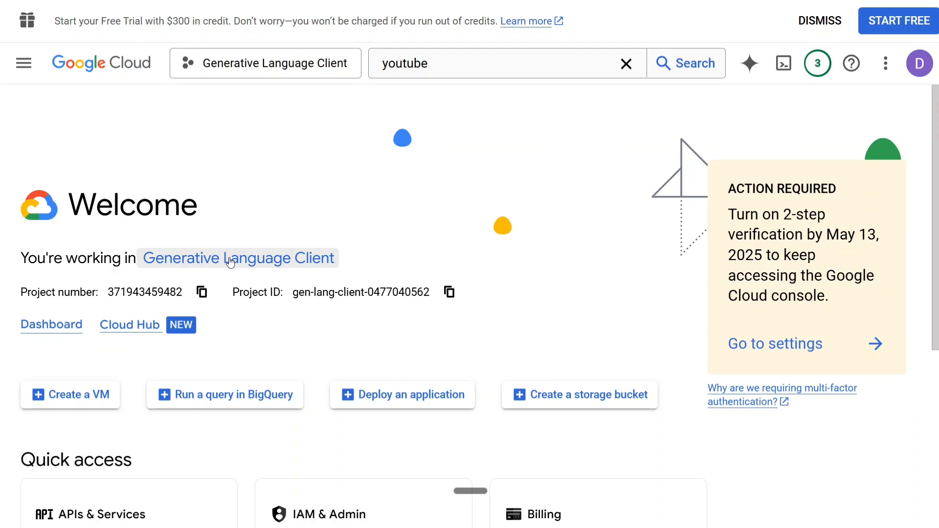
{"action": "mouse_move", "coordinate": [690, 345]}
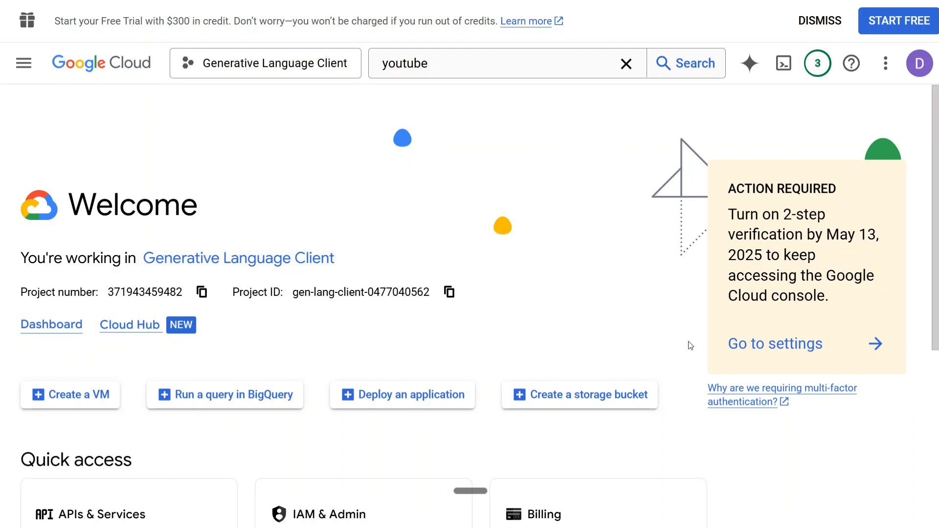
{"action": "mouse_move", "coordinate": [438, 213]}
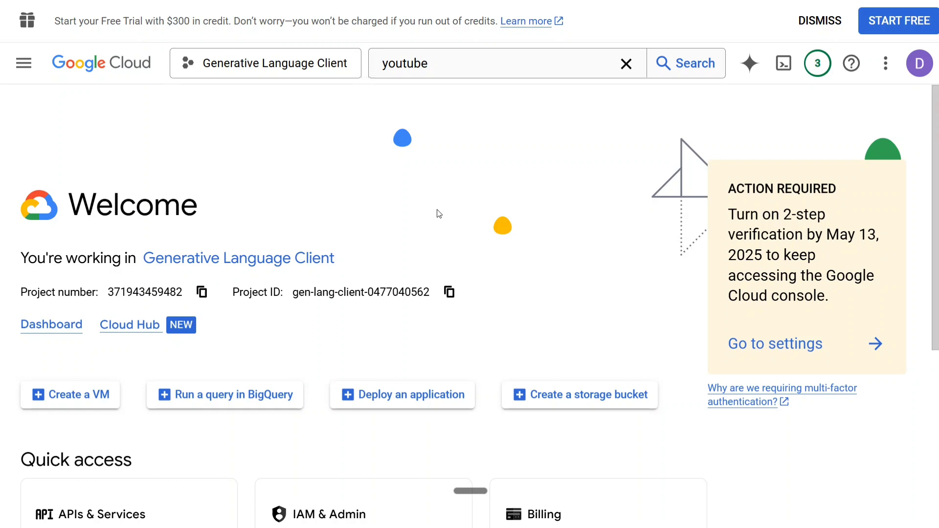
- Scroll to Quick access and select the APIs & Services tile
{"action": "scroll", "scroll_direction": "down", "scroll_amount": 3}
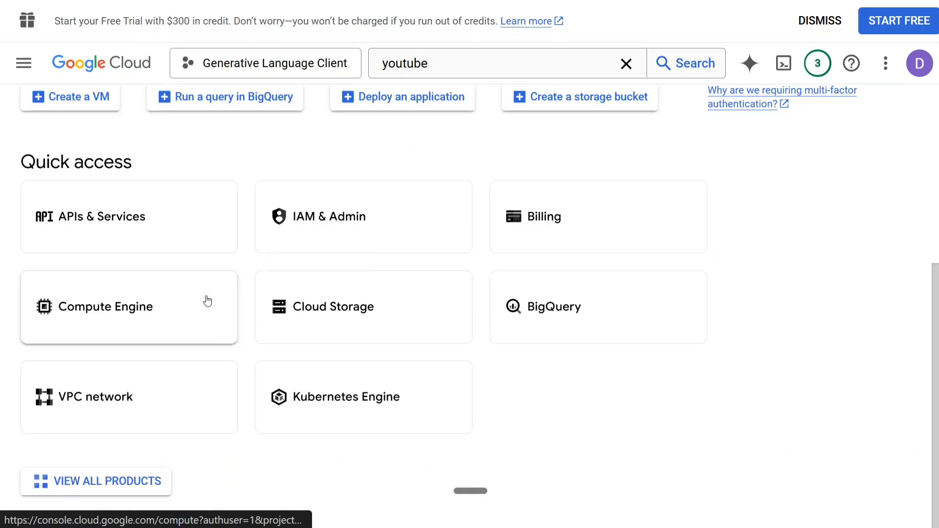
{"action": "left_click", "coordinate": [106, 307]}
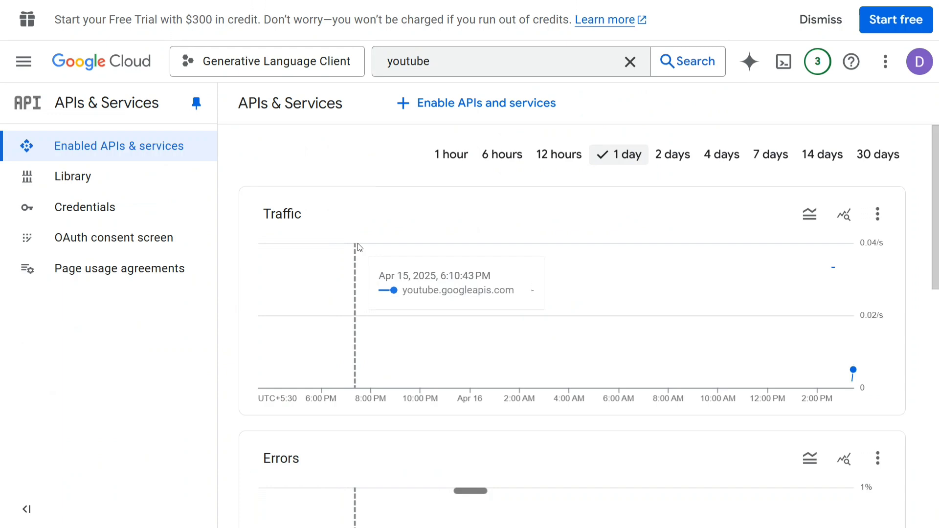
- Pick YouTube Data API v3 from the 'youtube' search results
{"action": "left_click", "coordinate": [509, 61]}
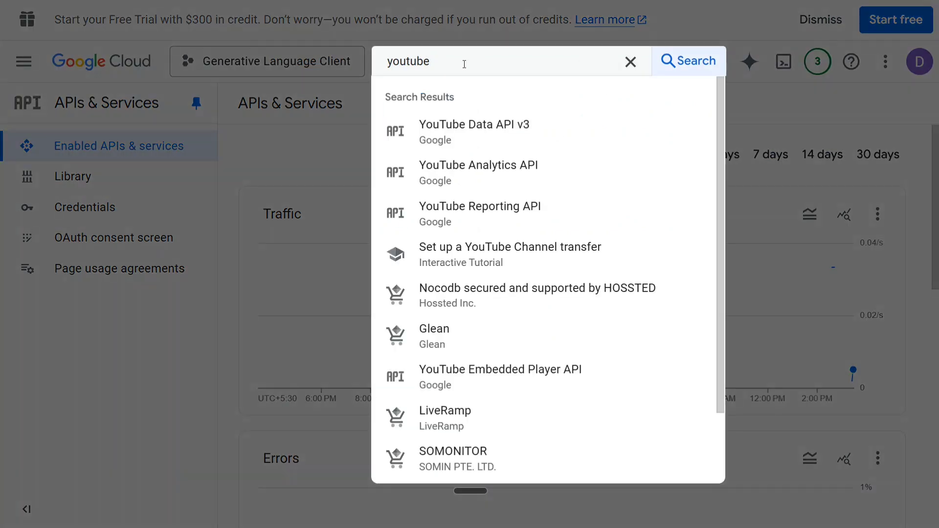
{"action": "mouse_move", "coordinate": [521, 130]}
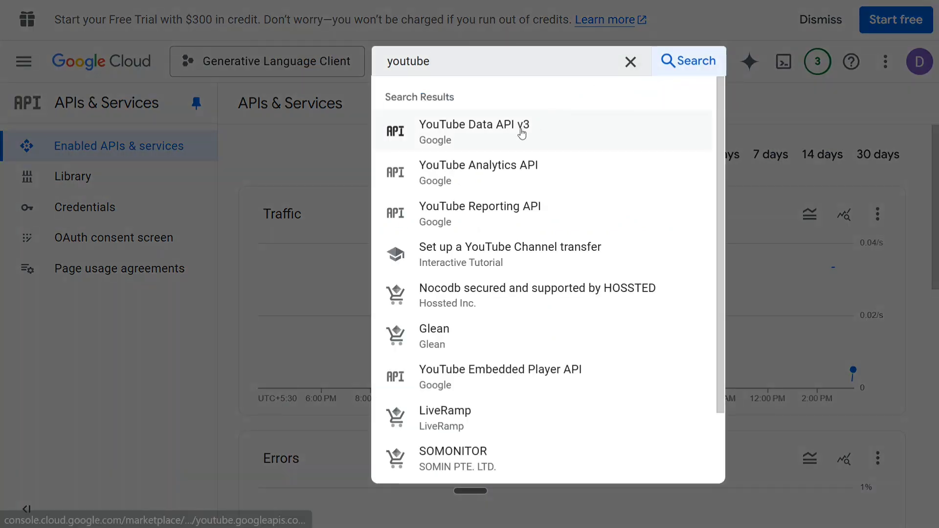
{"action": "left_click", "coordinate": [471, 125]}
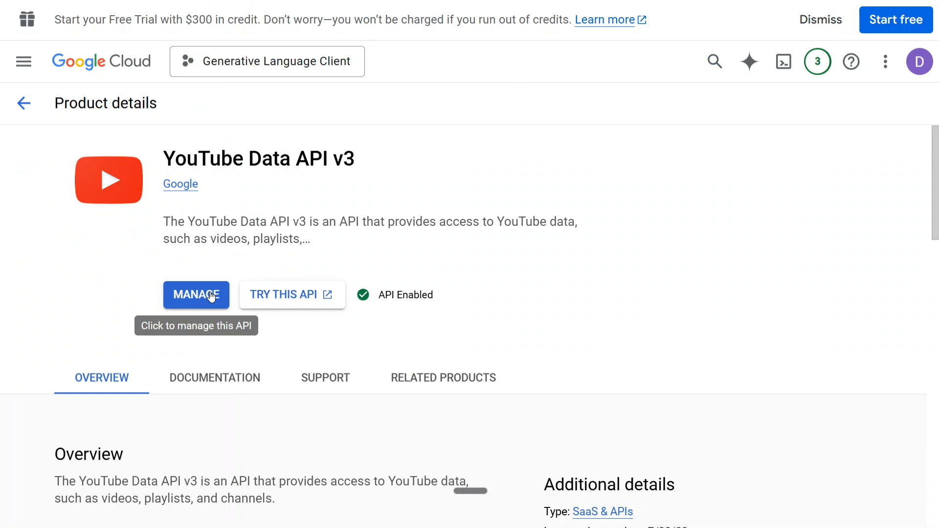
{"action": "mouse_move", "coordinate": [73, 74]}
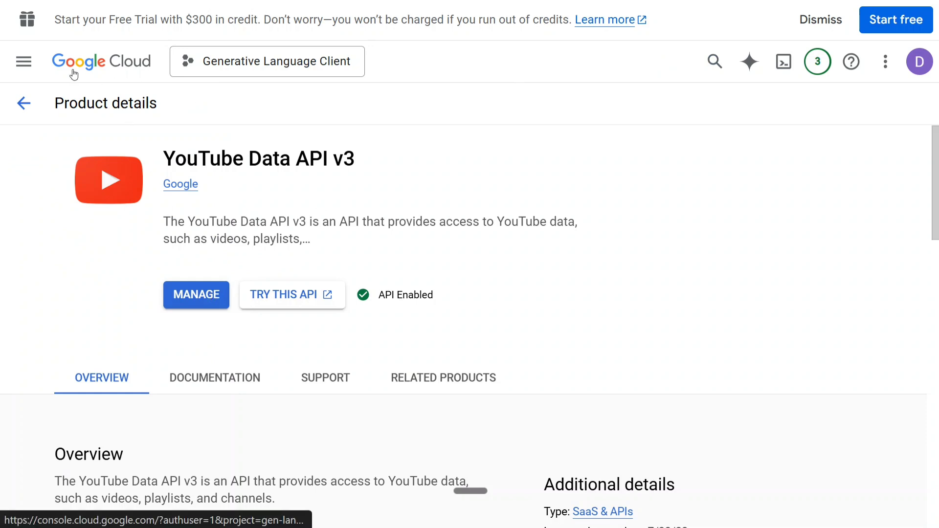
- Go back to APIs & Services and show the Credentials page with API key 2
{"action": "left_click", "coordinate": [23, 103]}
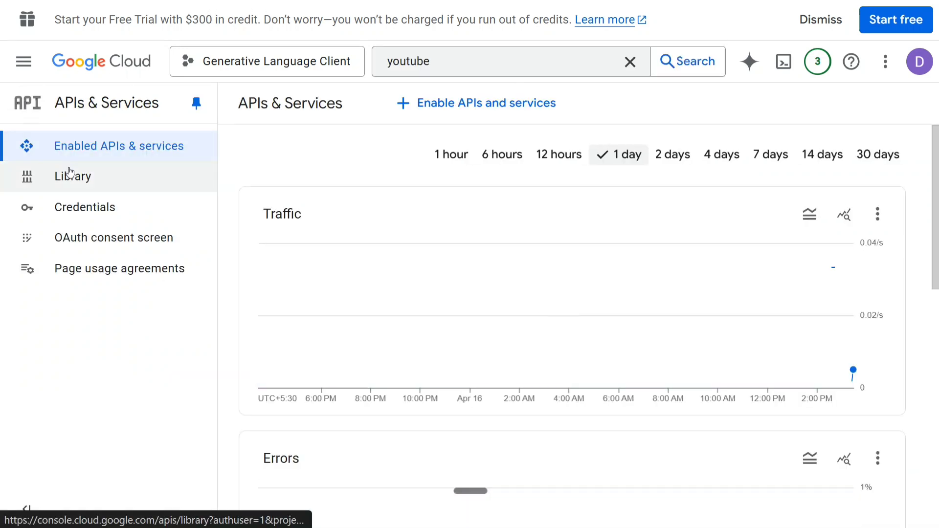
{"action": "left_click", "coordinate": [84, 207]}
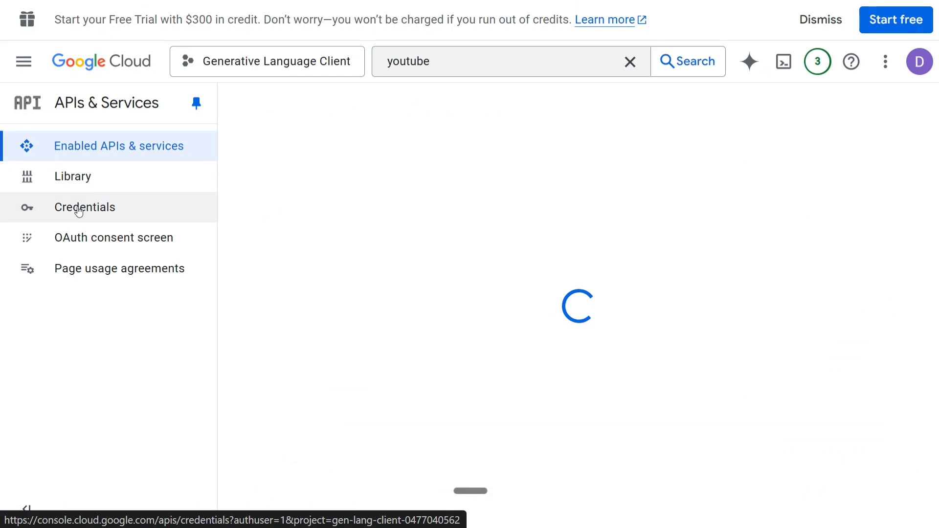
{"action": "left_click", "coordinate": [85, 207]}
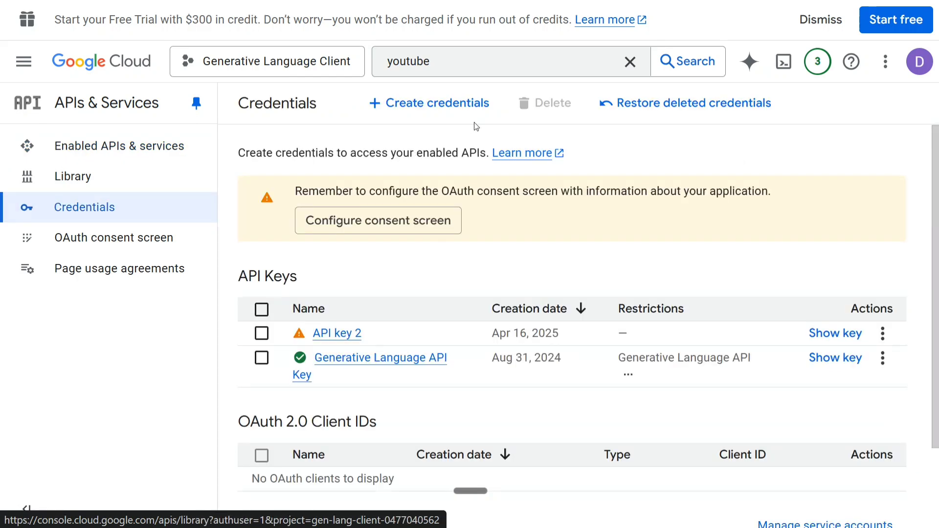
{"action": "left_click", "coordinate": [429, 103]}
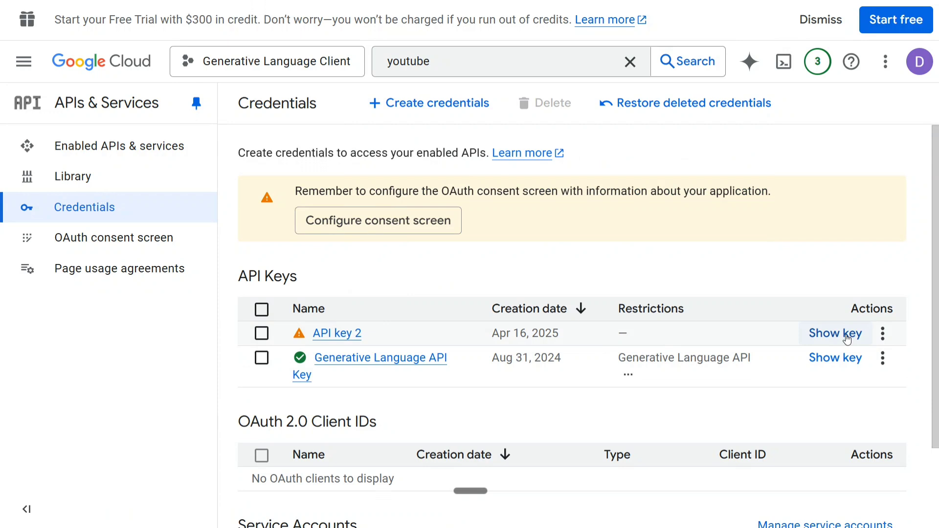
{"action": "mouse_move", "coordinate": [412, 270]}
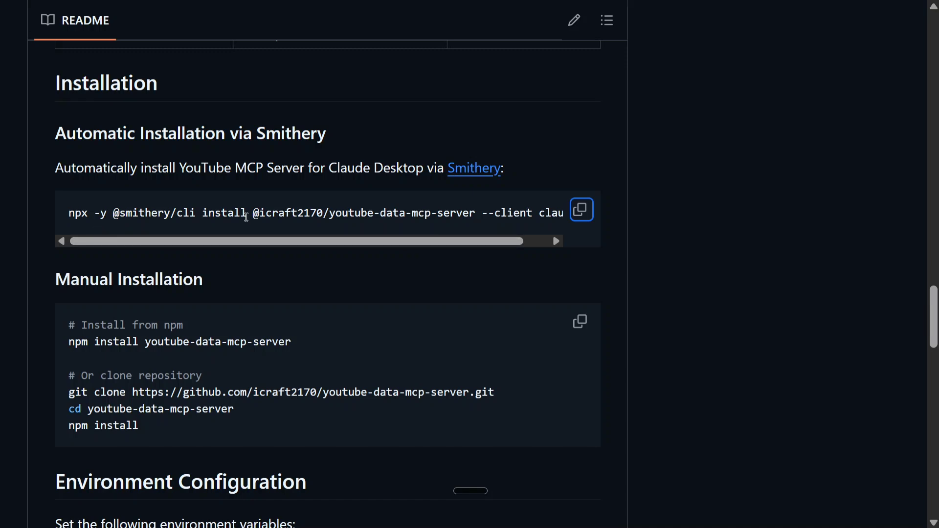
{"action": "scroll", "scroll_direction": "right", "scroll_amount": 3}
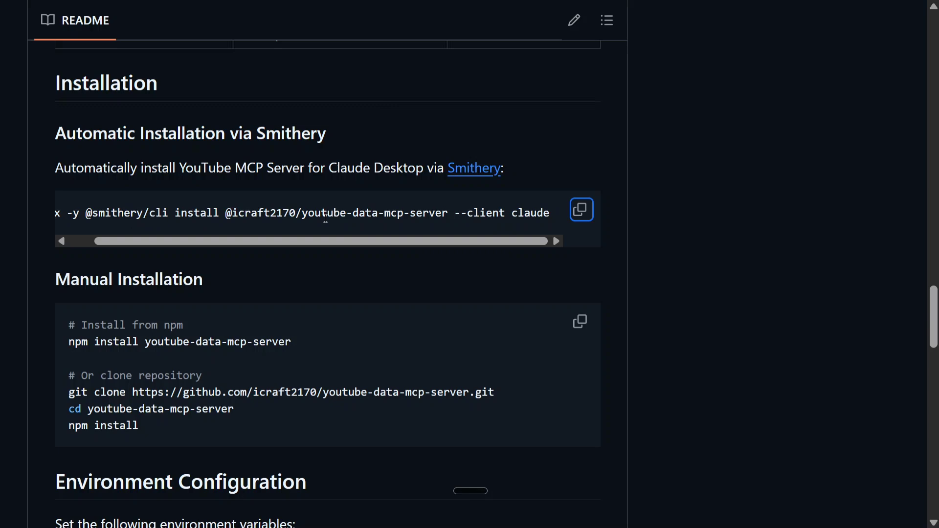
- Open claude_desktop_config.json via File > Settings > Developer > Edit Config
{"action": "left_click", "coordinate": [719, 514]}
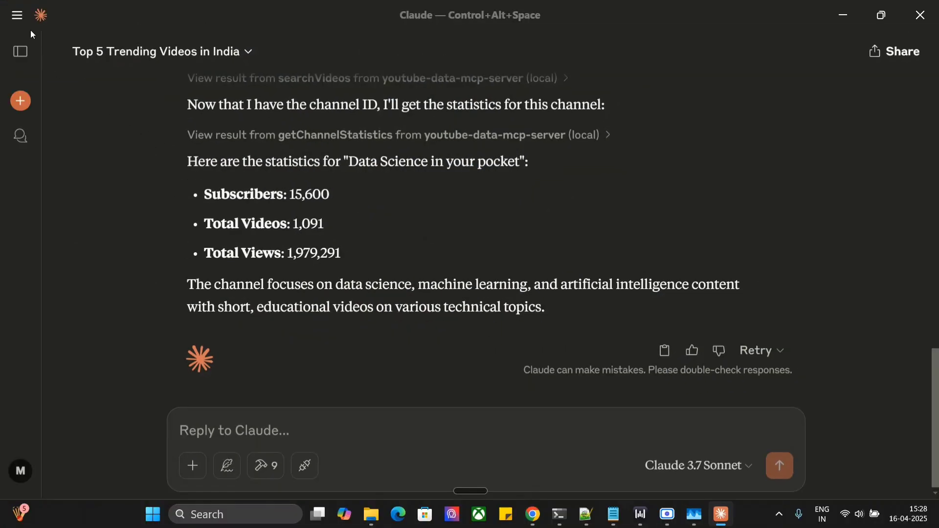
{"action": "left_click", "coordinate": [16, 15]}
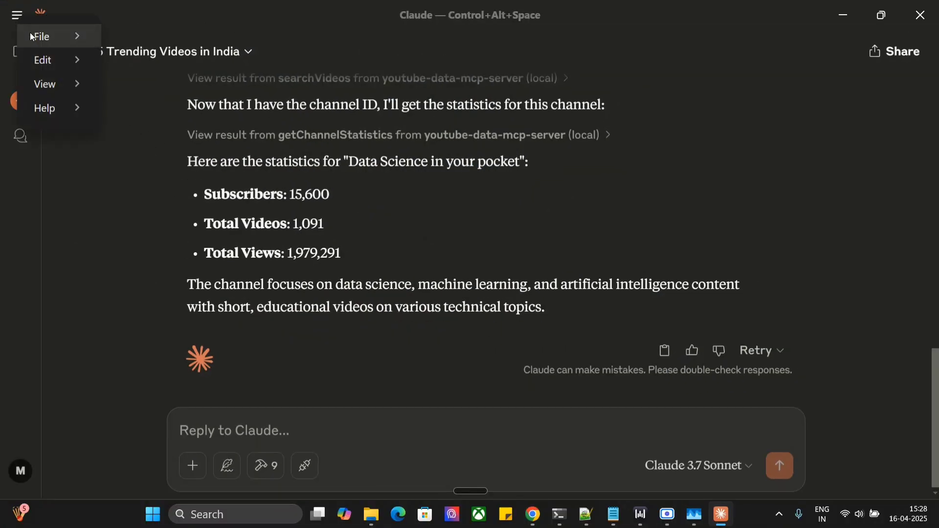
{"action": "left_click", "coordinate": [41, 36]}
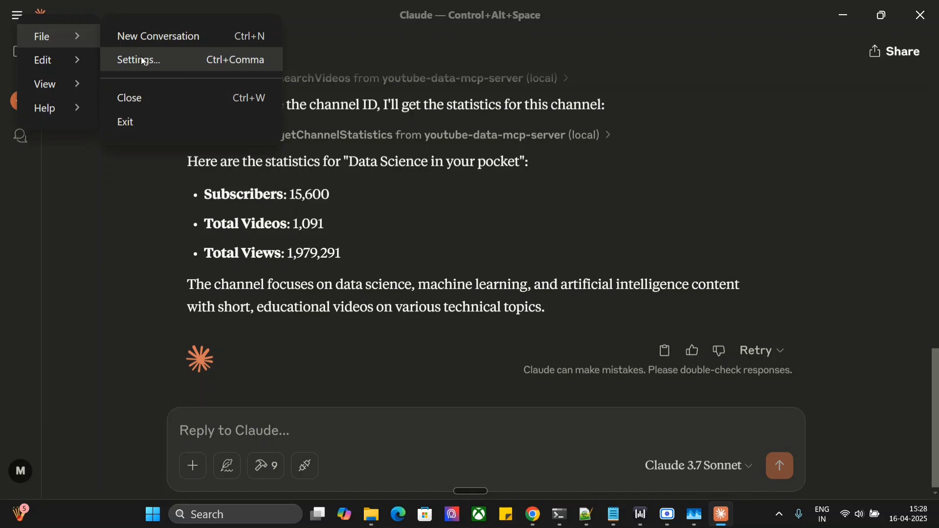
{"action": "left_click", "coordinate": [139, 59]}
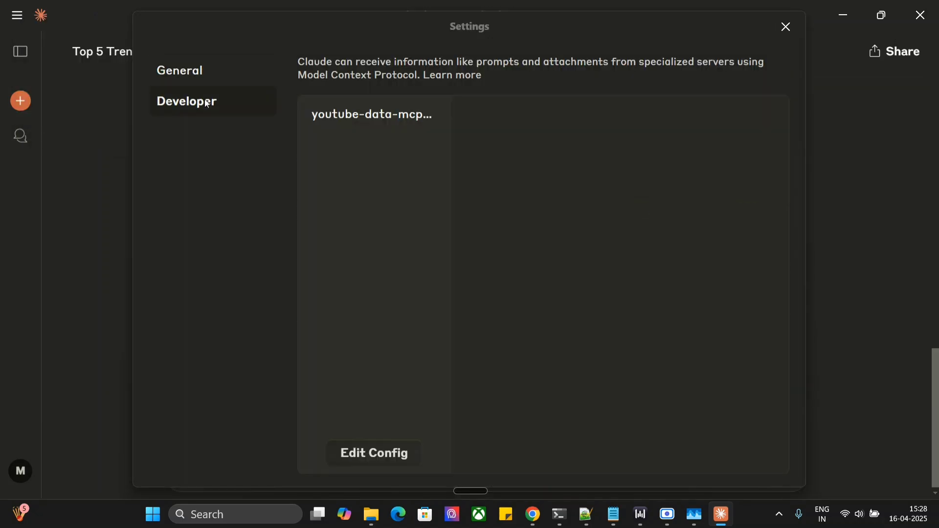
{"action": "left_click", "coordinate": [373, 453]}
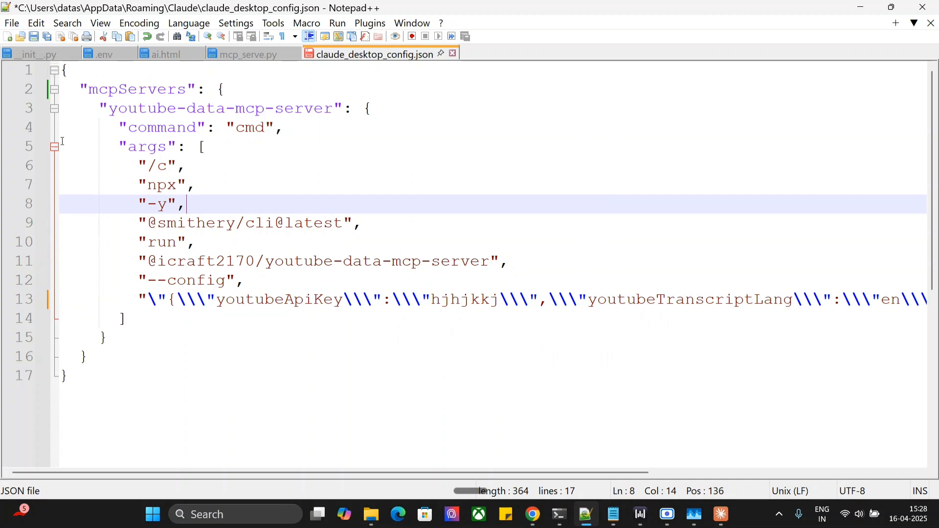
{"action": "mouse_move", "coordinate": [410, 323]}
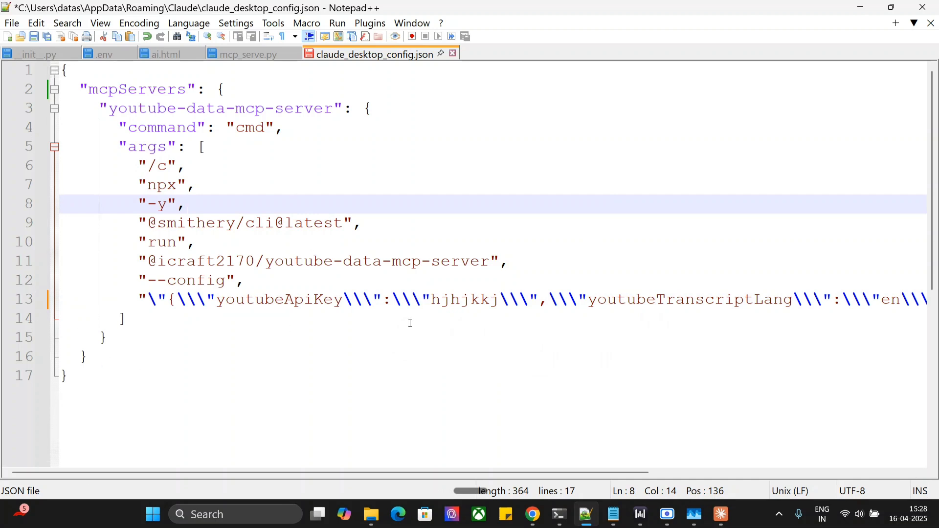
{"action": "double_click", "coordinate": [467, 299]}
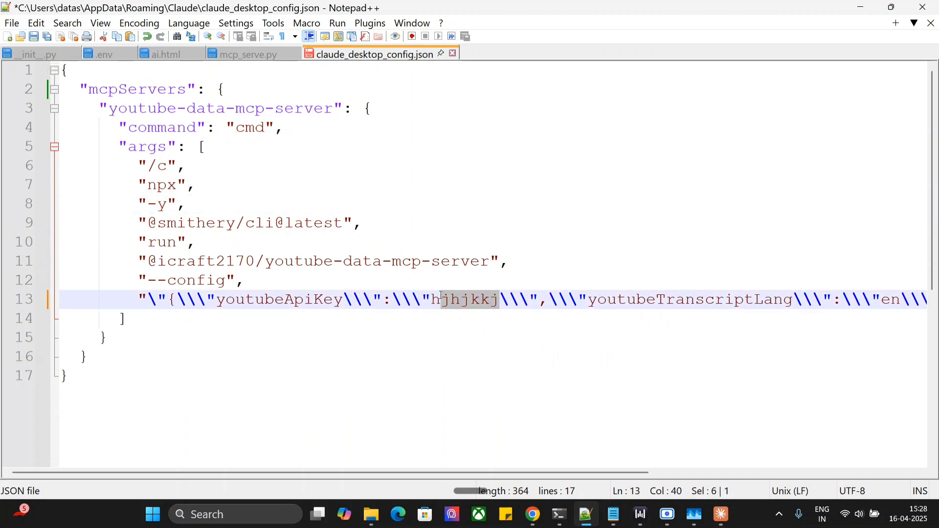
{"action": "left_click", "coordinate": [417, 242]}
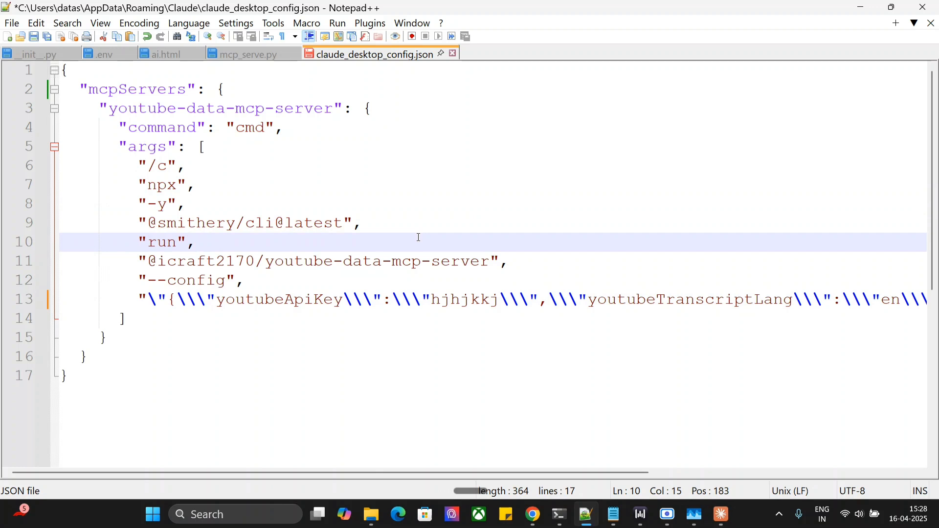